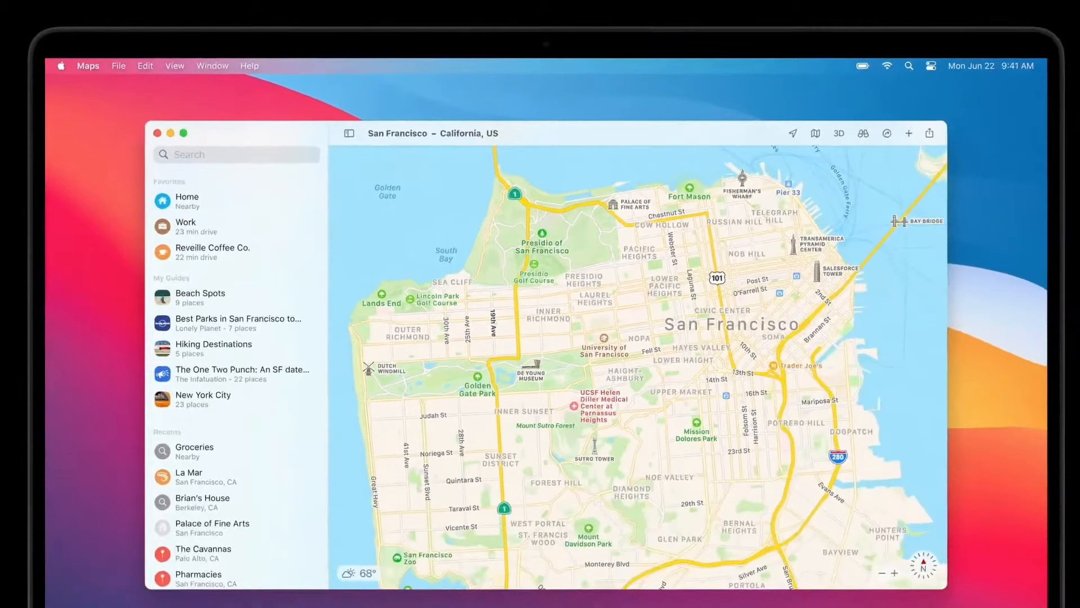
Browse the airport indoor map and shared ETA routes, then show Lonely Planet's 'Best Parks in San Francisco' guide
left_click(214, 344)
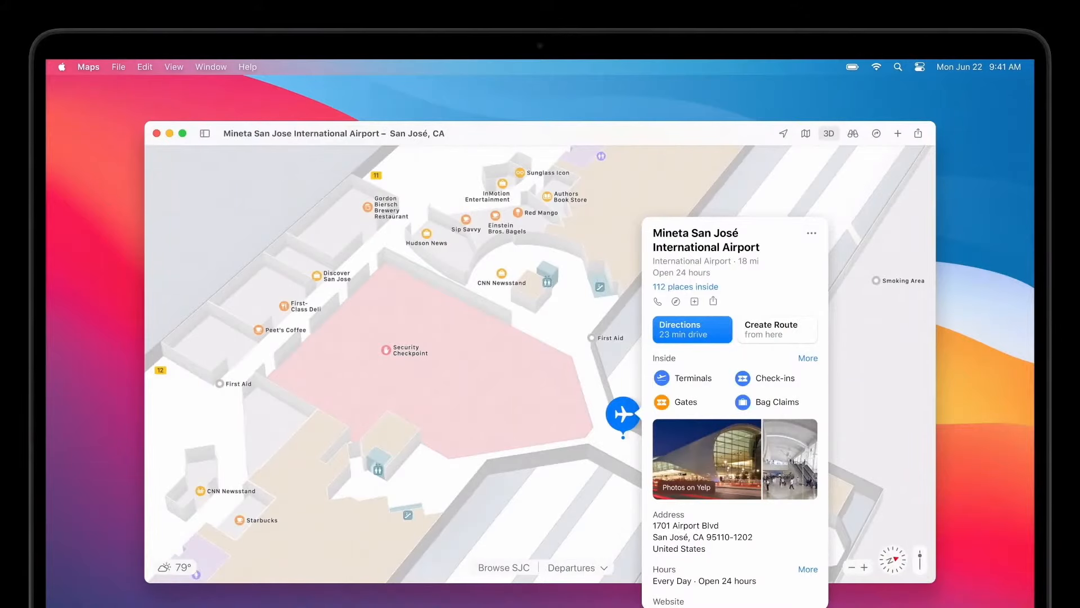
left_click(853, 133)
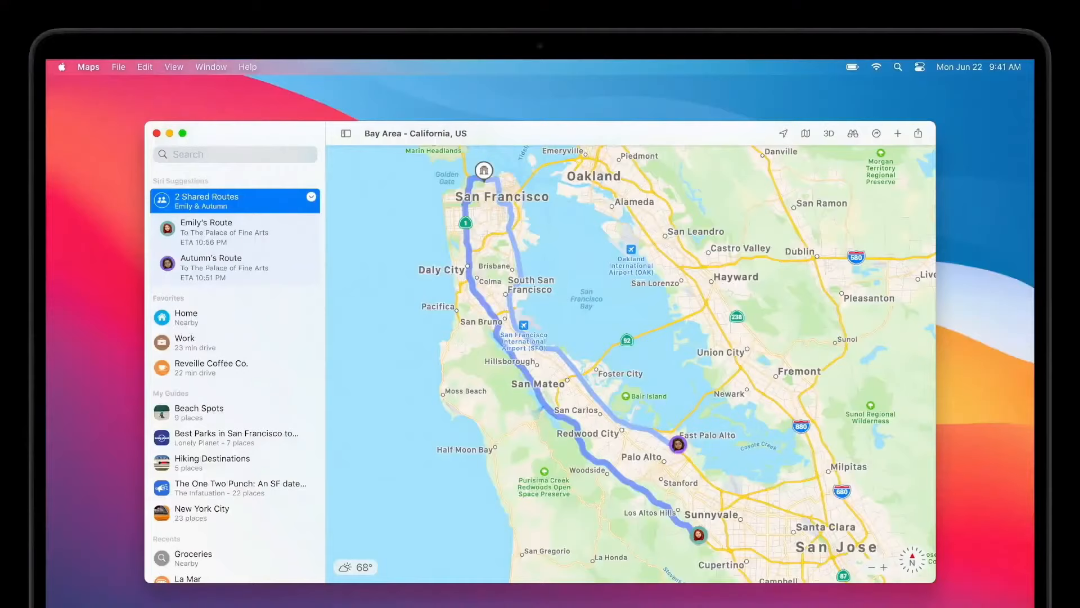
left_click(237, 438)
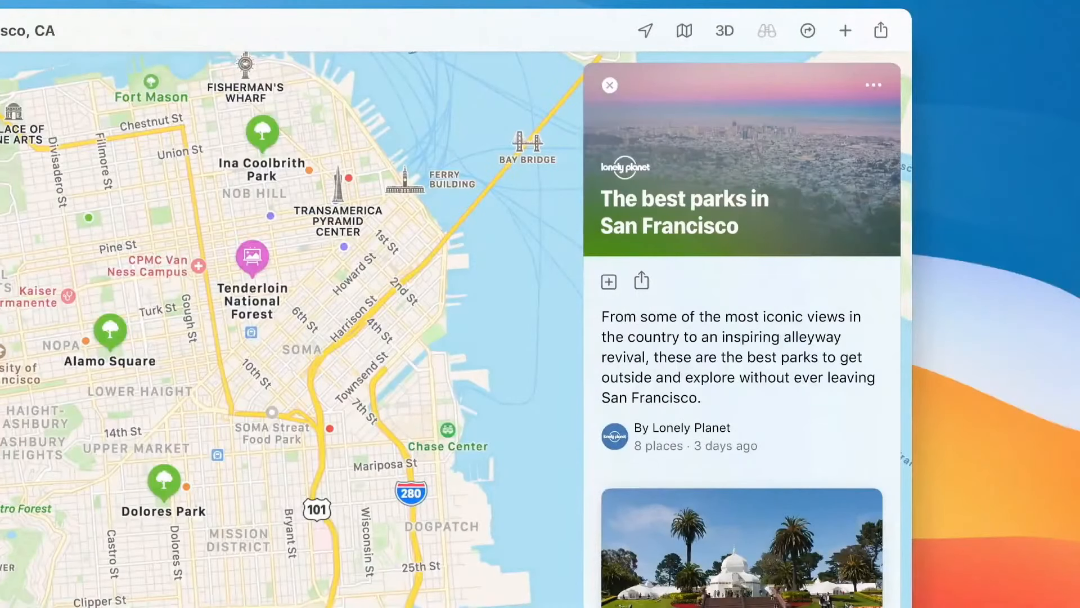